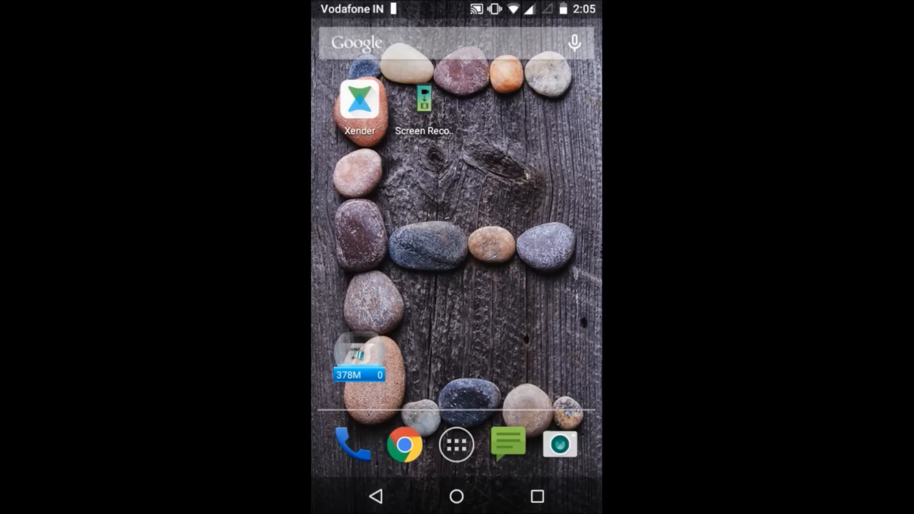
Launch ES File Explorer so it lists Device, internal storage 0 and sdcard1
{"action": "left_click", "coordinate": [456, 445]}
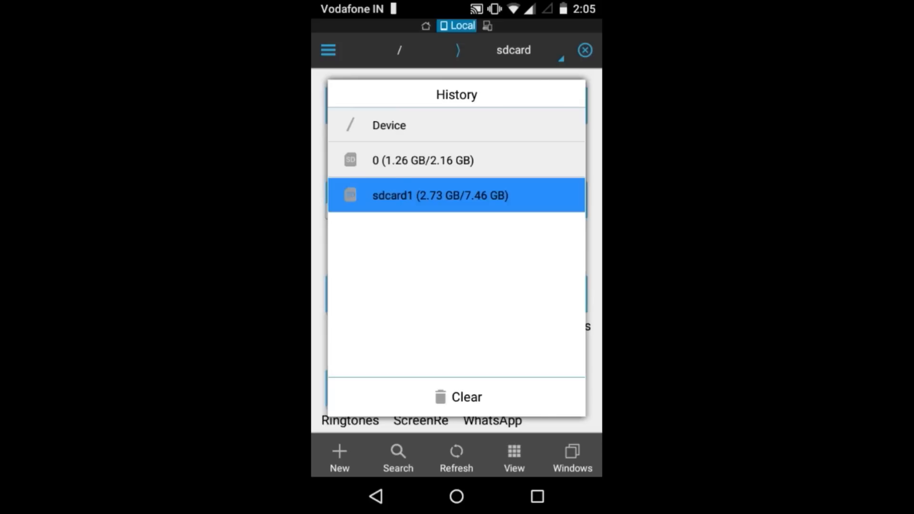
Copy the Blur_Version update zip from sdcard1 into /storage/emulated/0 and select it there
{"action": "left_click", "coordinate": [456, 194]}
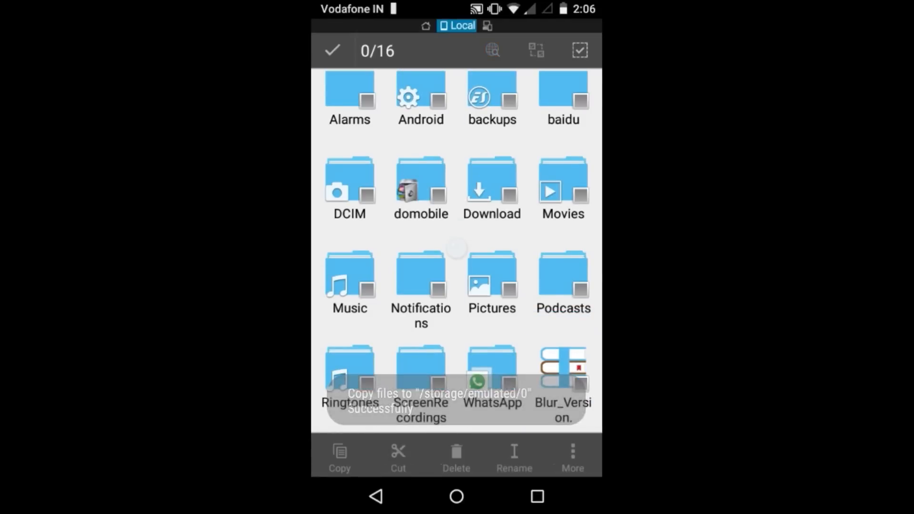
{"action": "left_click", "coordinate": [562, 368]}
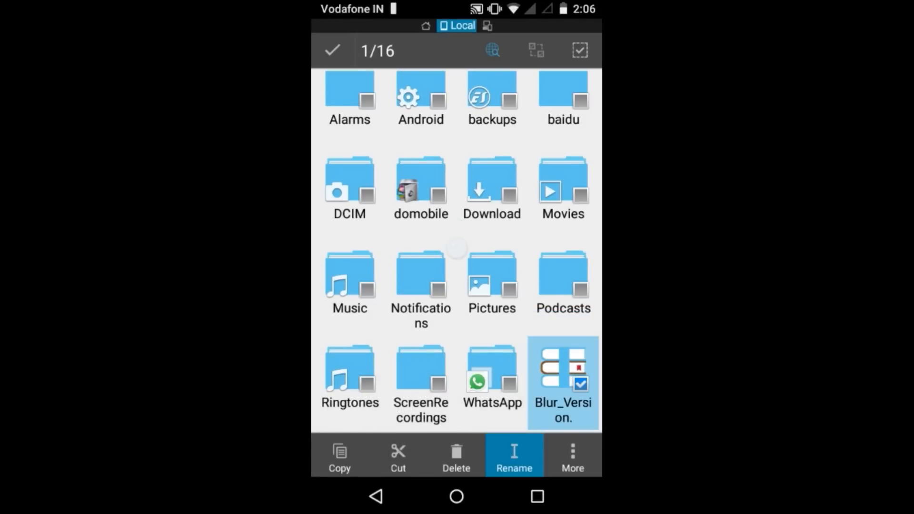
Rename the copied Blur_Version update file, then bring up the Settings System section
{"action": "left_click", "coordinate": [513, 458]}
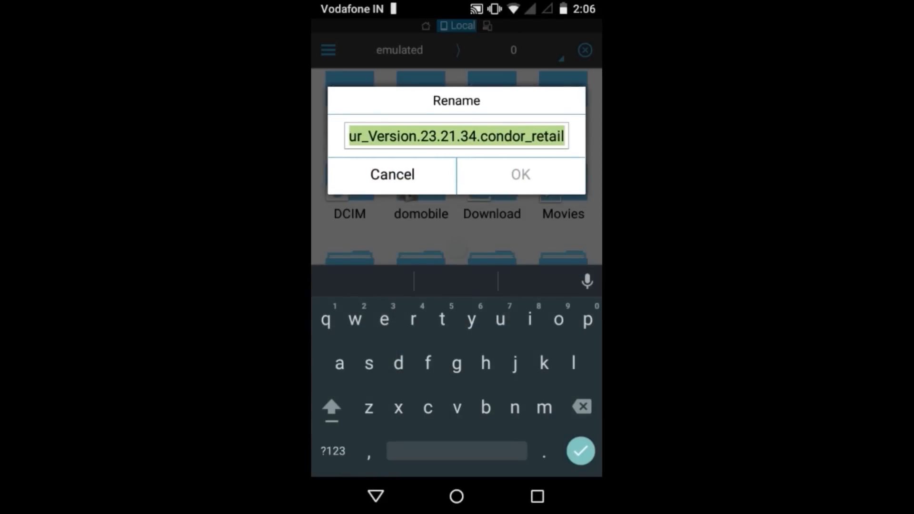
{"action": "type", "text": "s"}
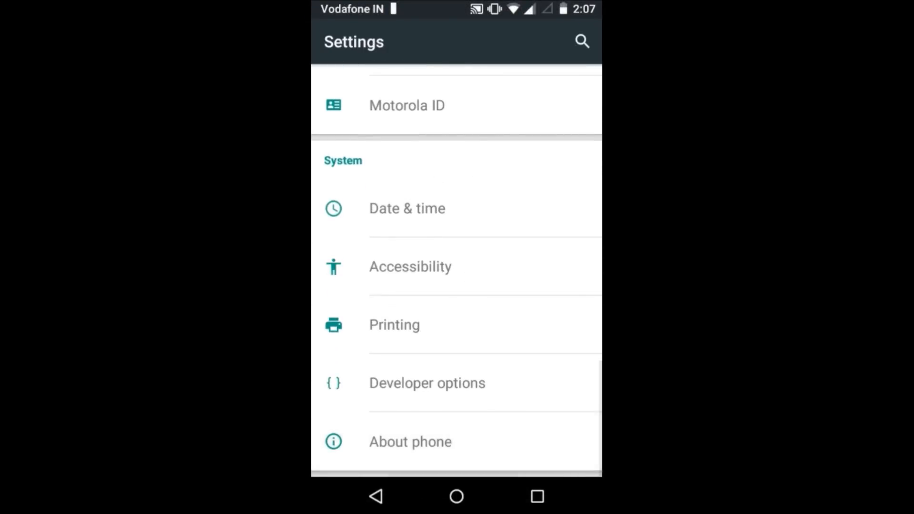
Check About phone shows Moto E on Android 5.1 and its System updates notice, then return home
{"action": "left_click", "coordinate": [409, 442]}
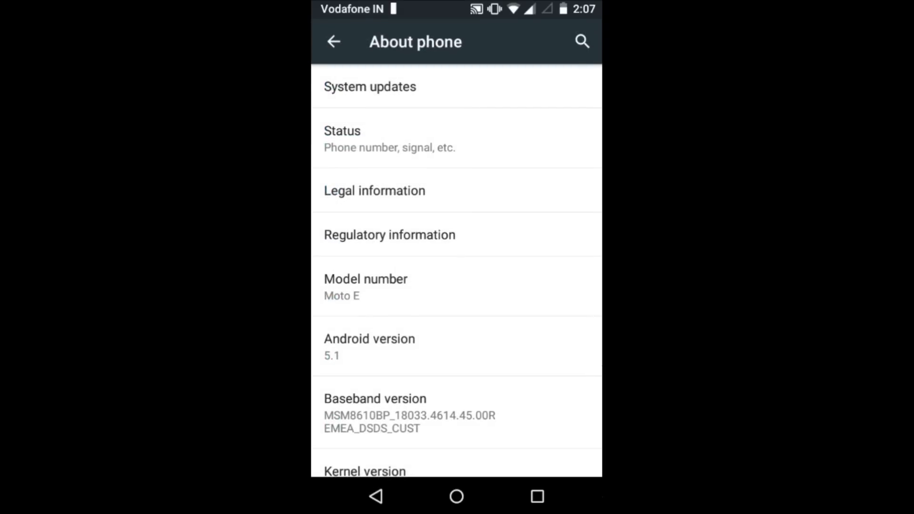
{"action": "left_click", "coordinate": [370, 87]}
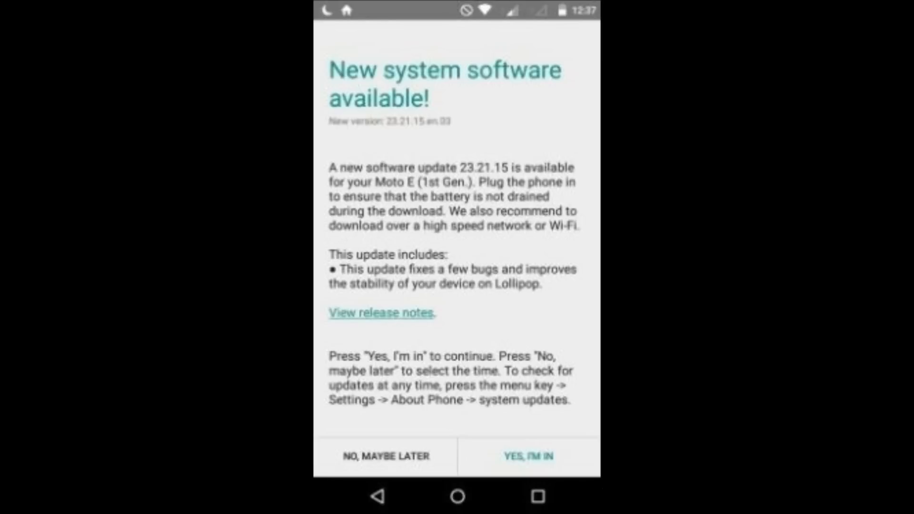
{"action": "left_click", "coordinate": [526, 456]}
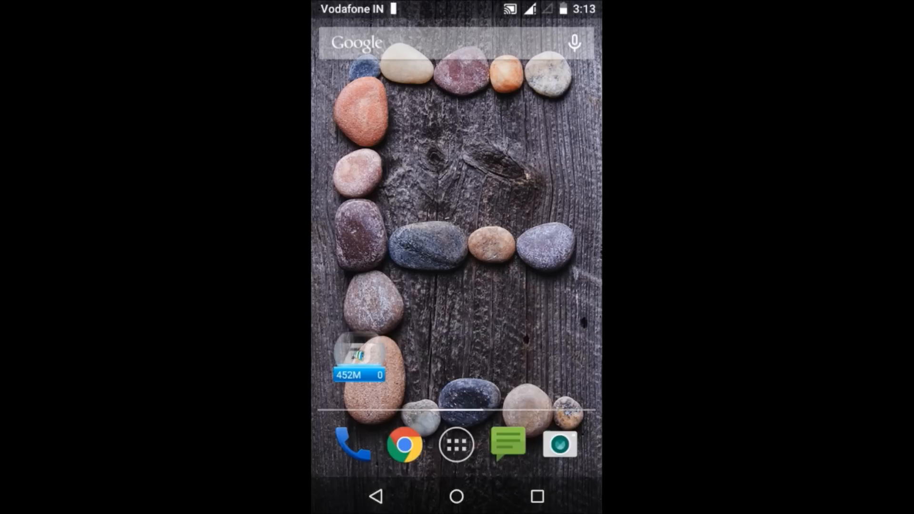
Reopen About phone showing System version 23.21.34 and Android 5.1
{"action": "left_click", "coordinate": [457, 445]}
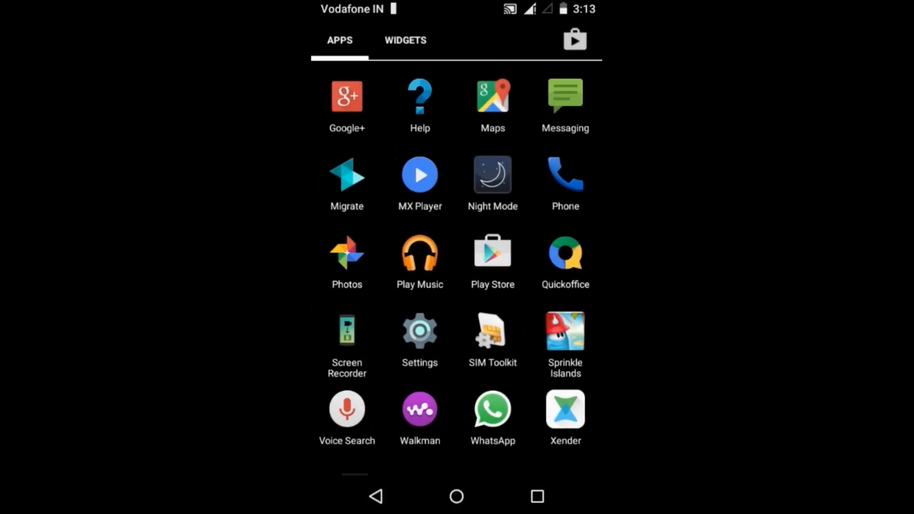
{"action": "left_click", "coordinate": [419, 336]}
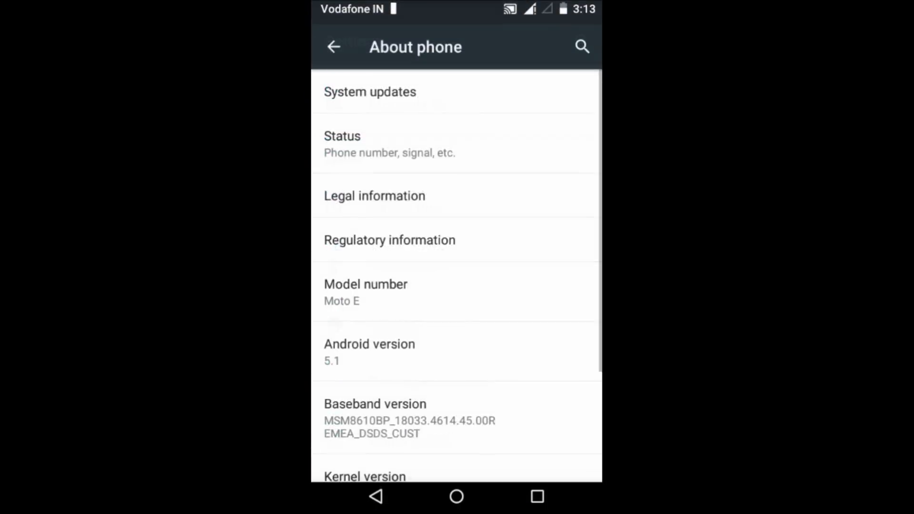
{"action": "scroll", "scroll_direction": "down", "scroll_amount": 3}
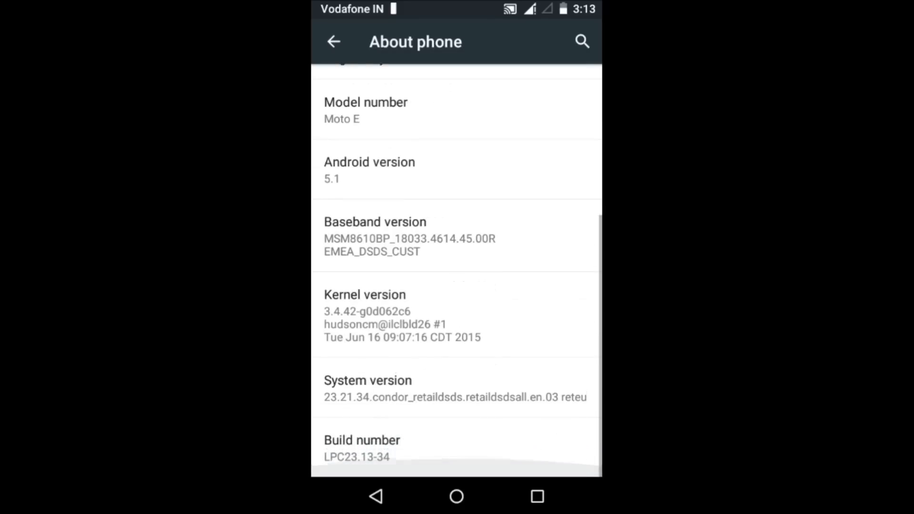
{"action": "left_click", "coordinate": [455, 388]}
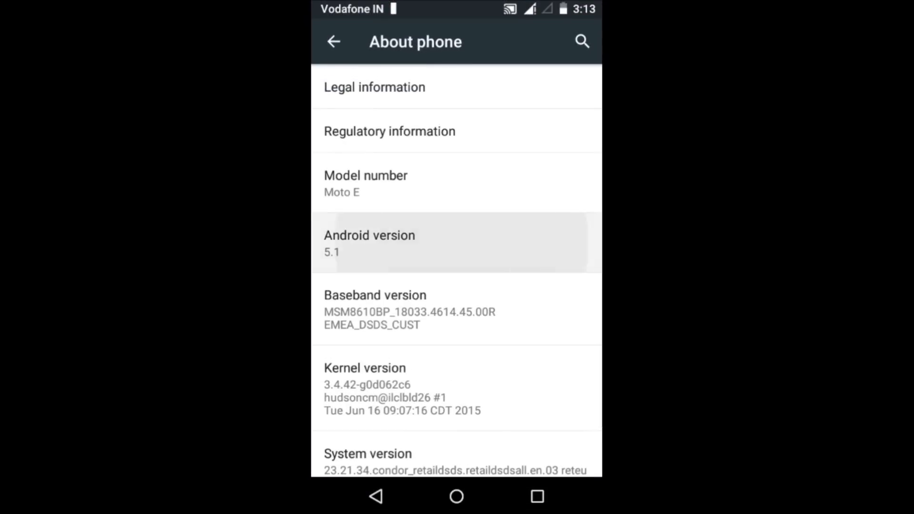
Trigger the Lollipop easter egg from the Android version entry and expand its circle
{"action": "left_click", "coordinate": [369, 241]}
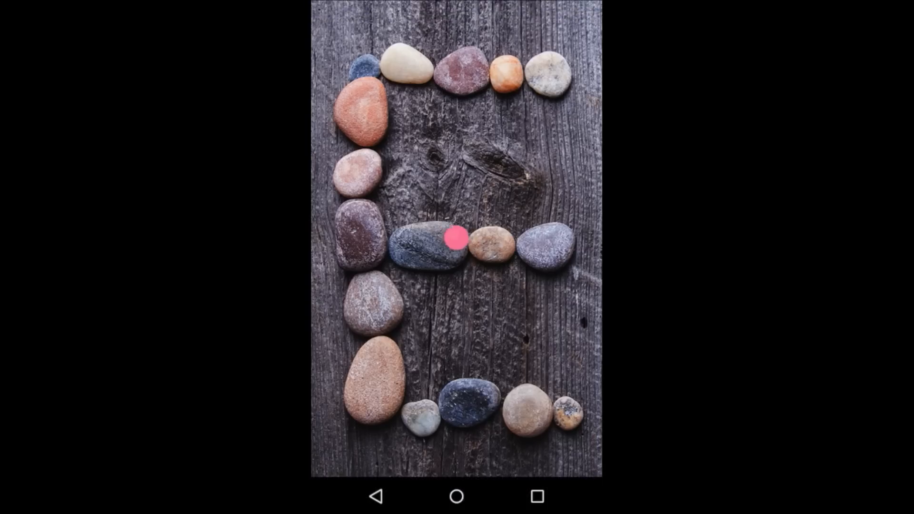
{"action": "left_click", "coordinate": [454, 236]}
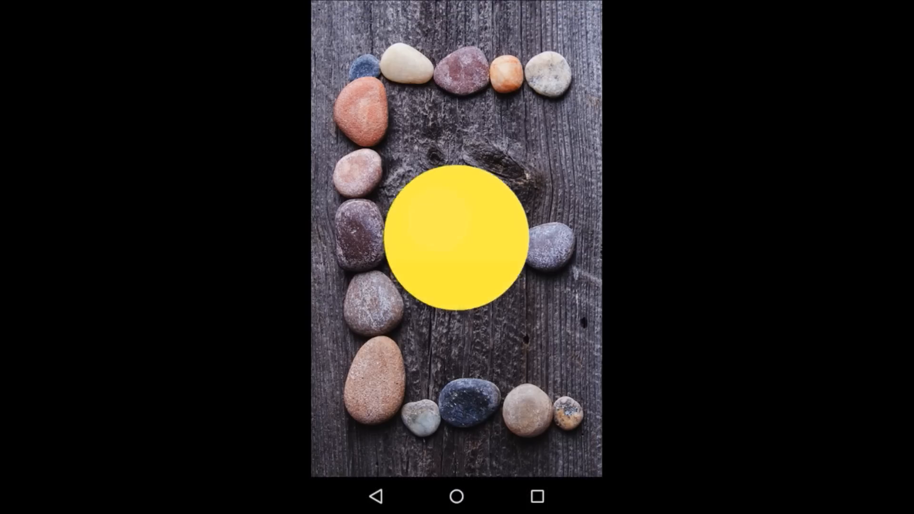